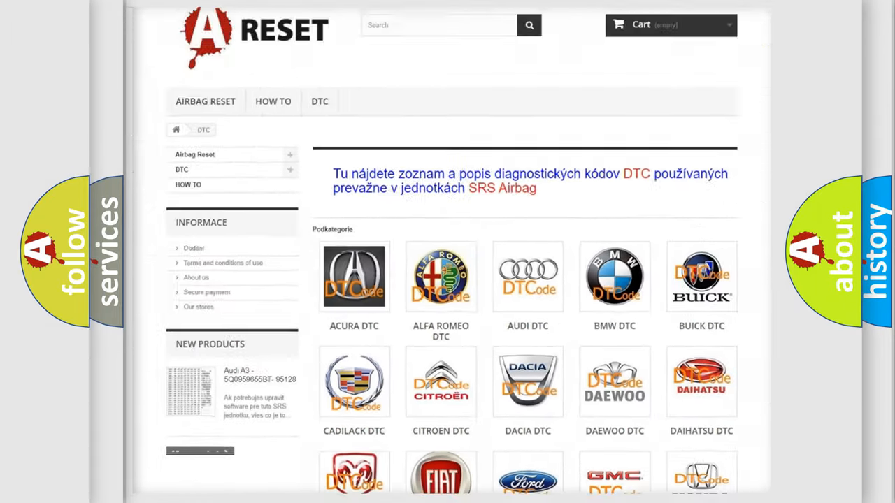
scroll("down", 3)
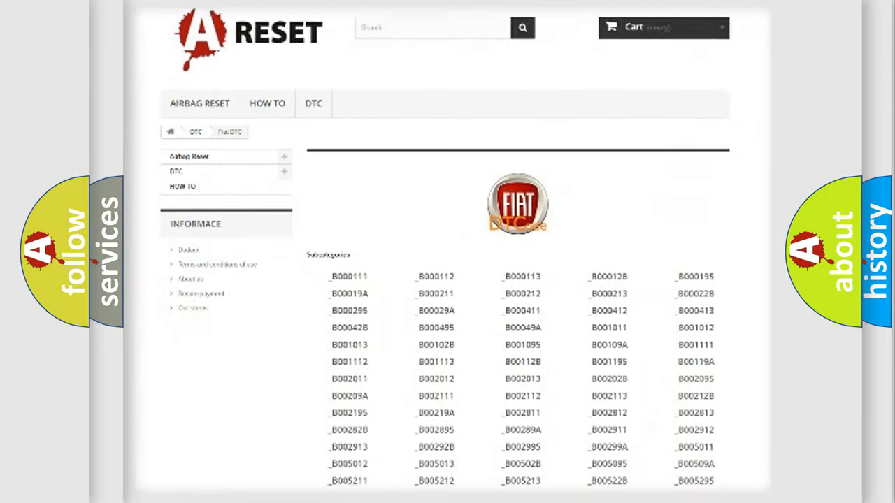
scroll("down", 3)
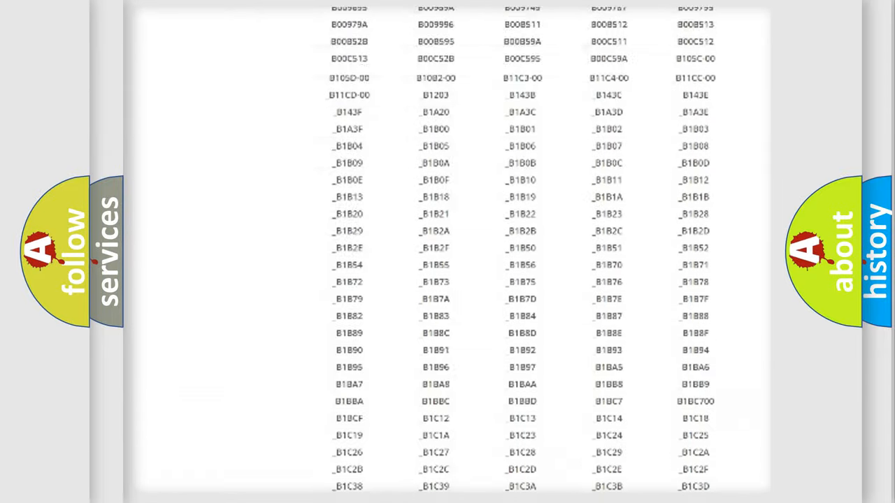